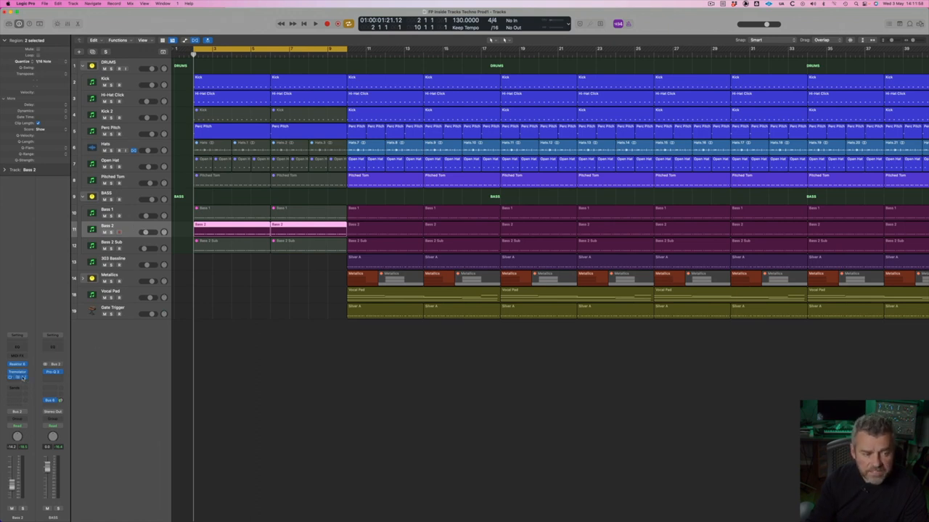
Bring up the audio effect plug-in menu from an empty slot on Bass 2.
click(18, 379)
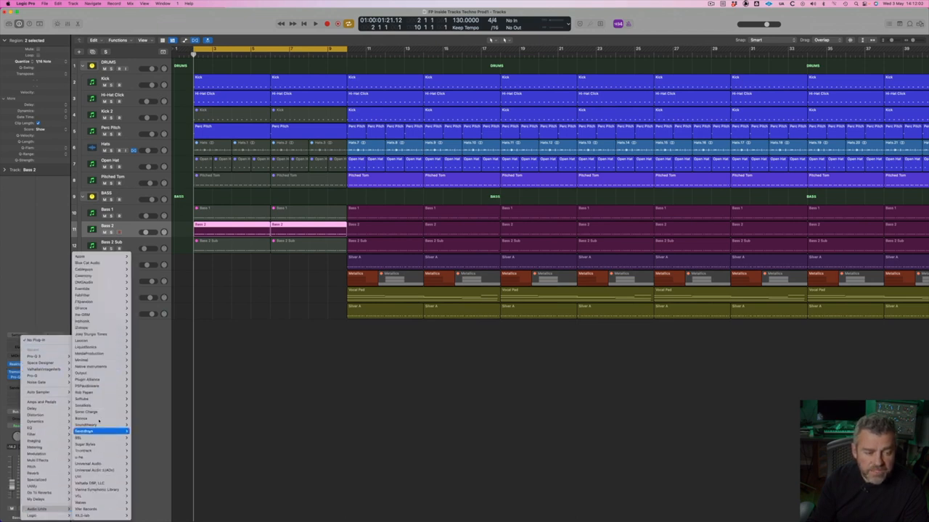
Insert Soundtoys FilterFreak on Bass 2 and close its plug-in window.
click(95, 429)
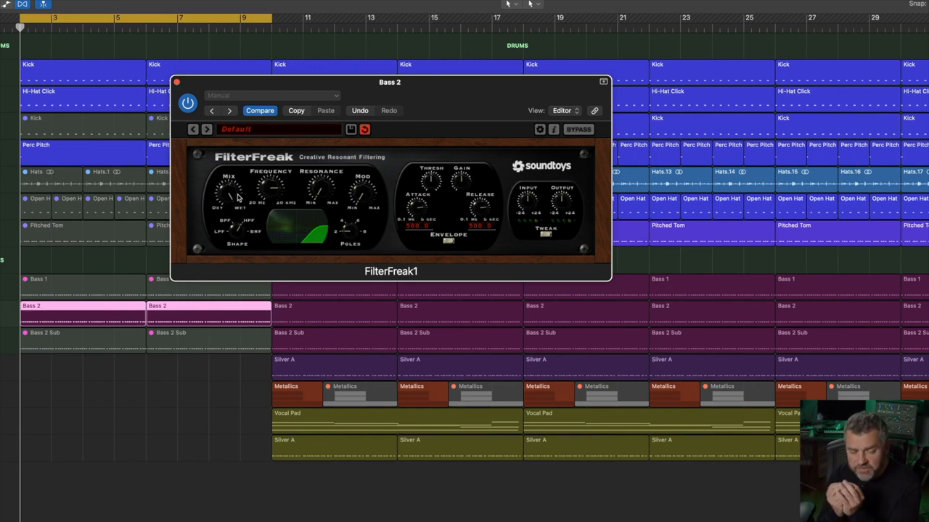
mouse_move(421, 211)
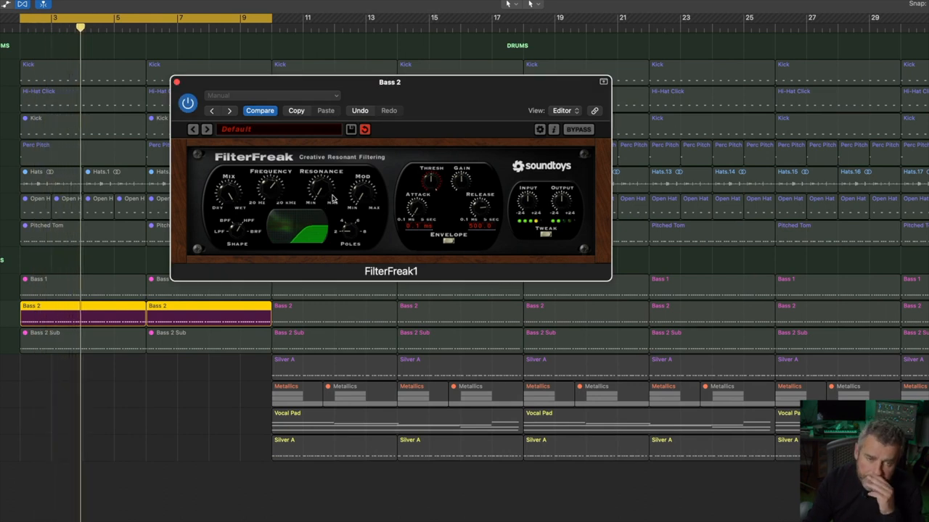
click(174, 82)
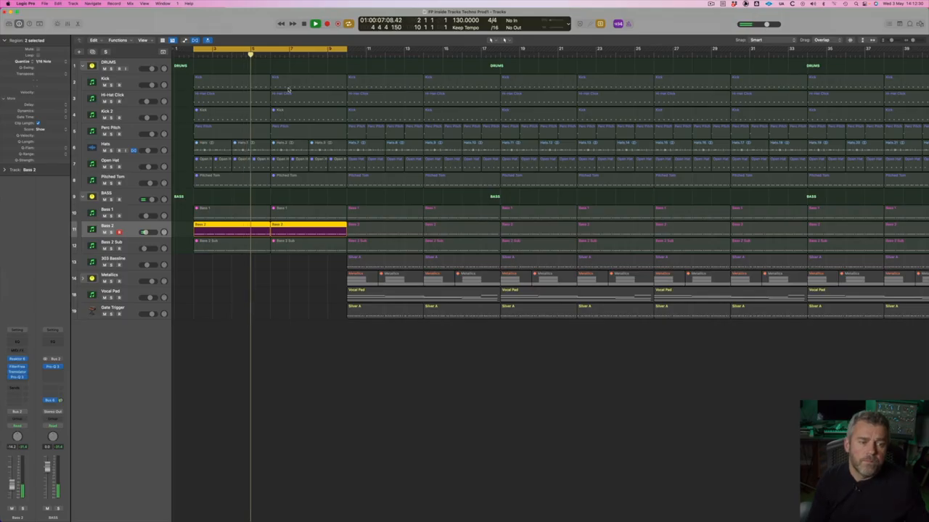